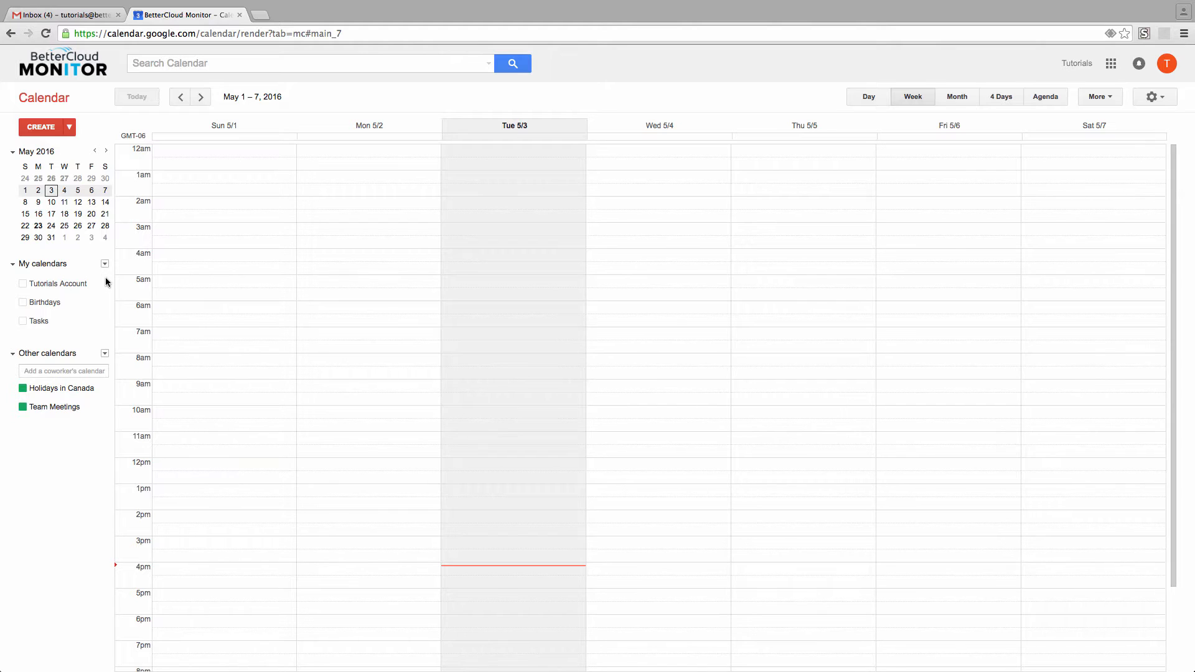
mouse_move(107, 274)
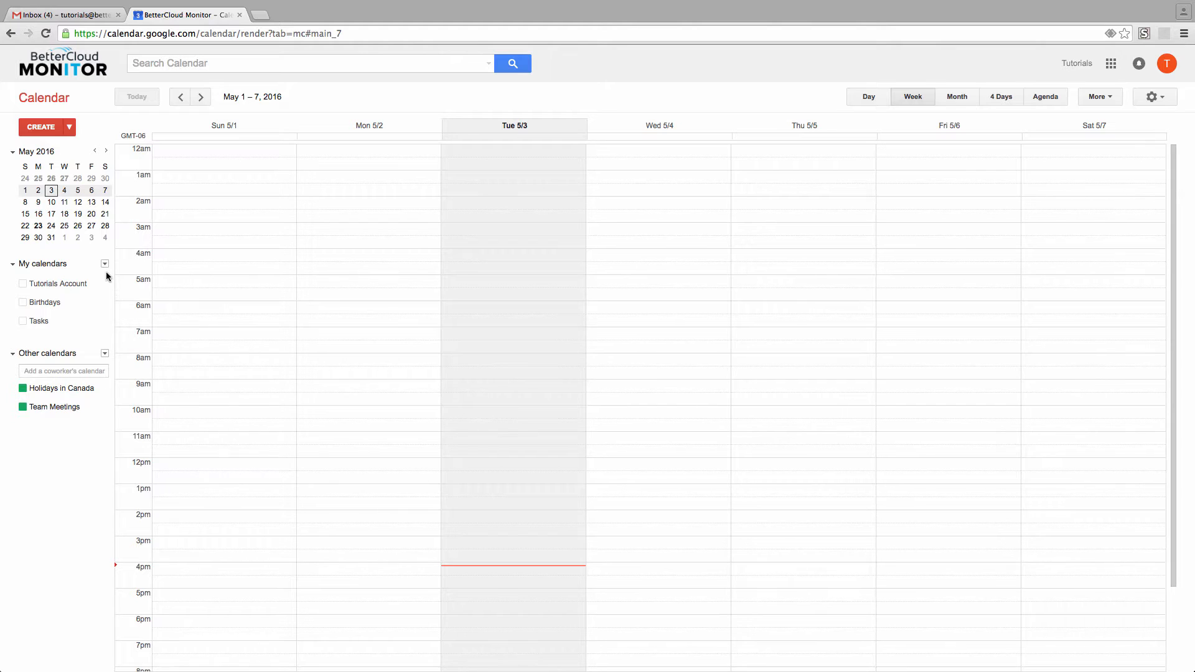
mouse_move(104, 265)
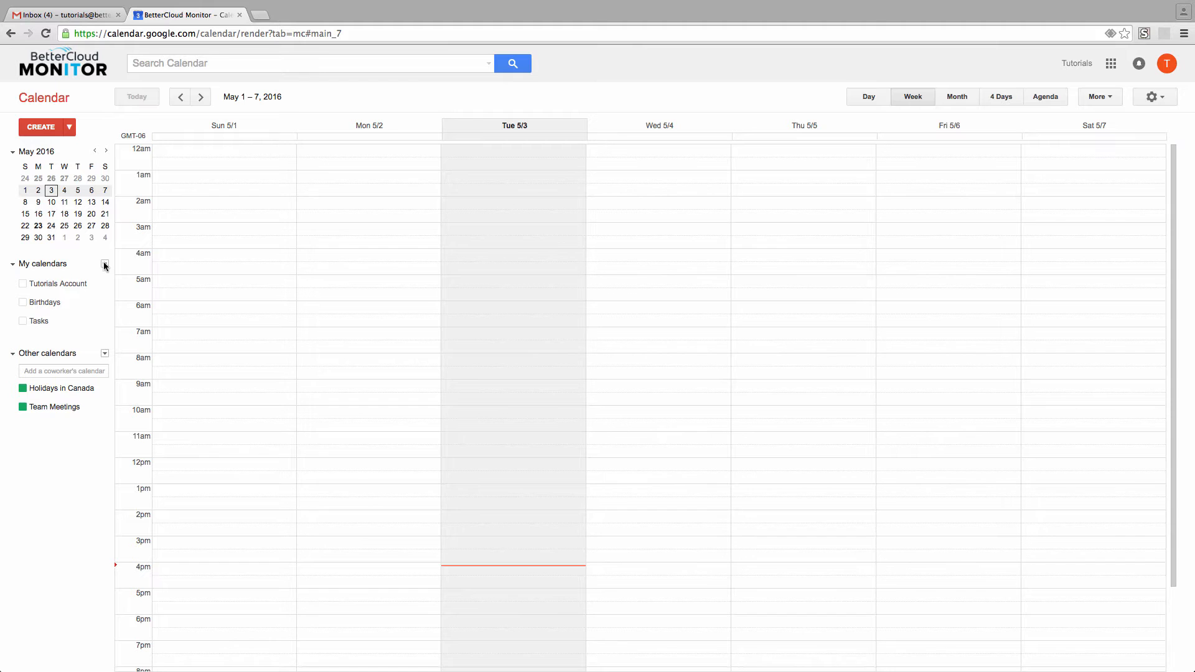
- Start a new calendar from My calendars and name it 'Out of Office'
click(105, 264)
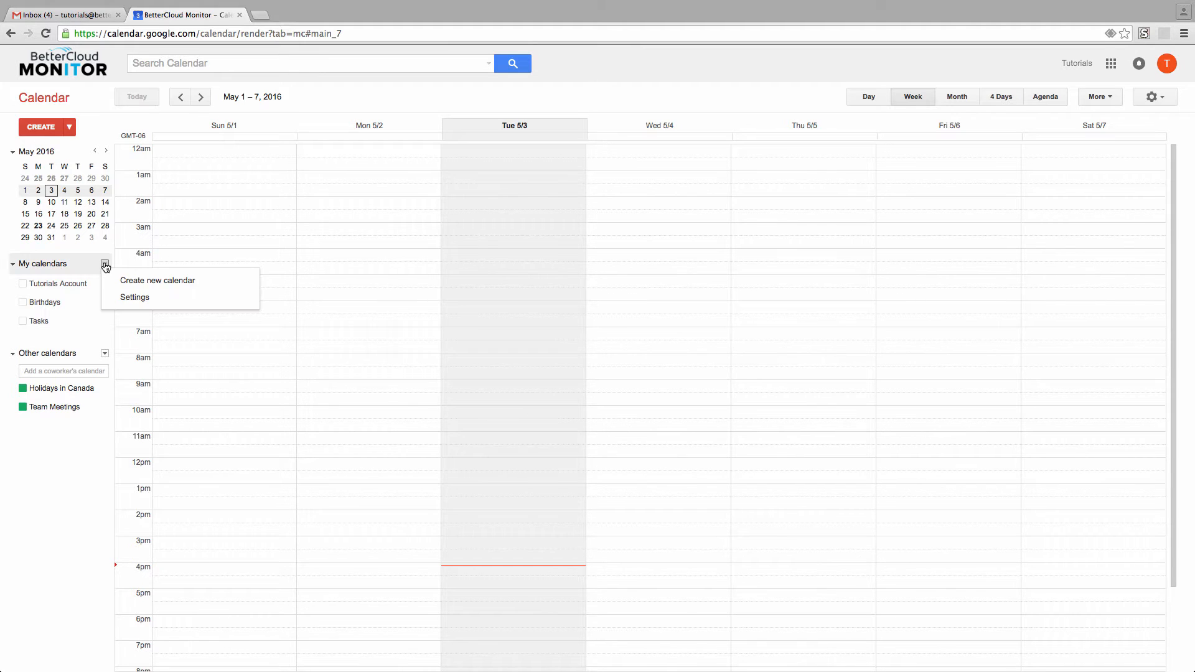
click(157, 280)
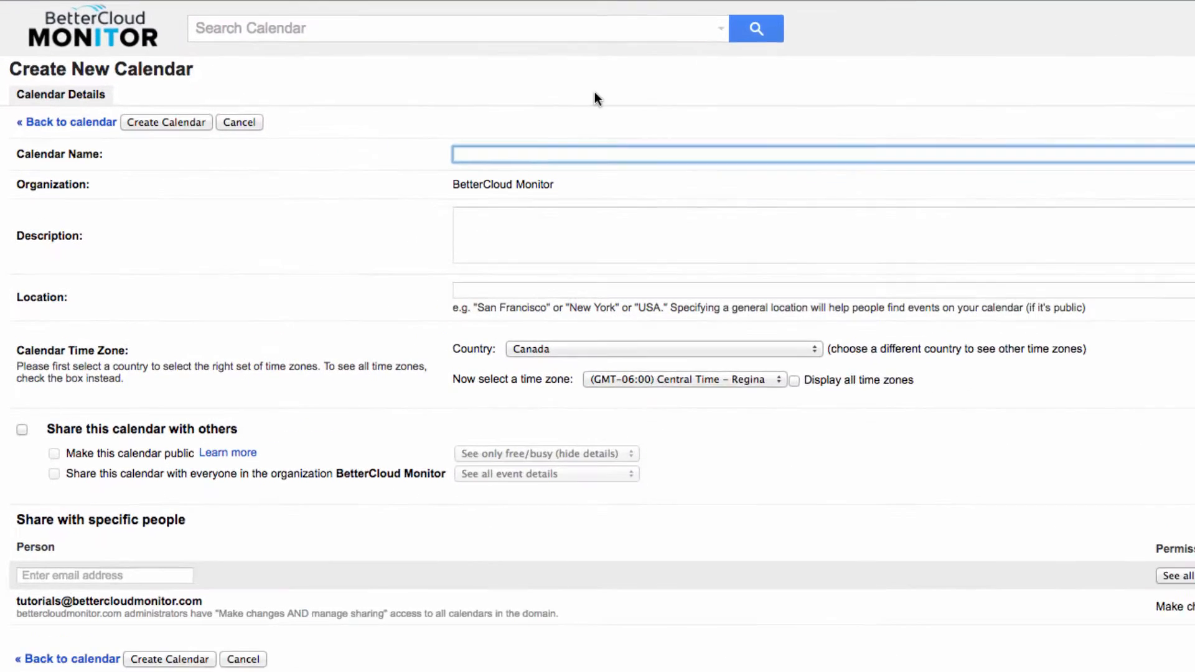
text(O)
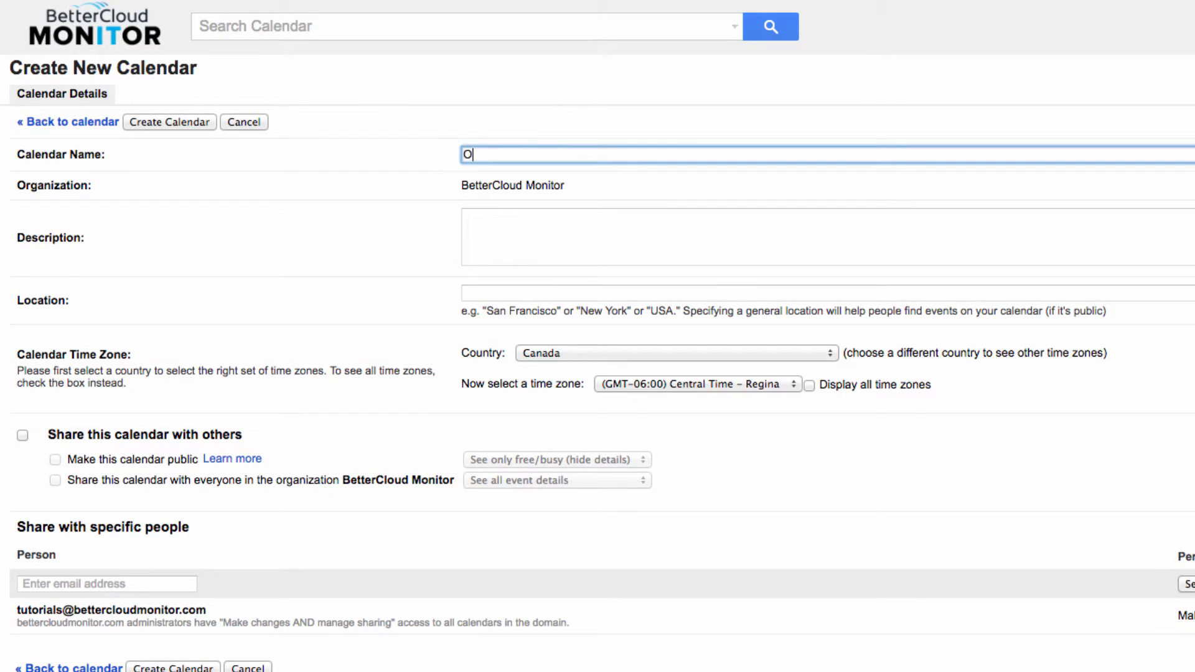
text(ut of Office)
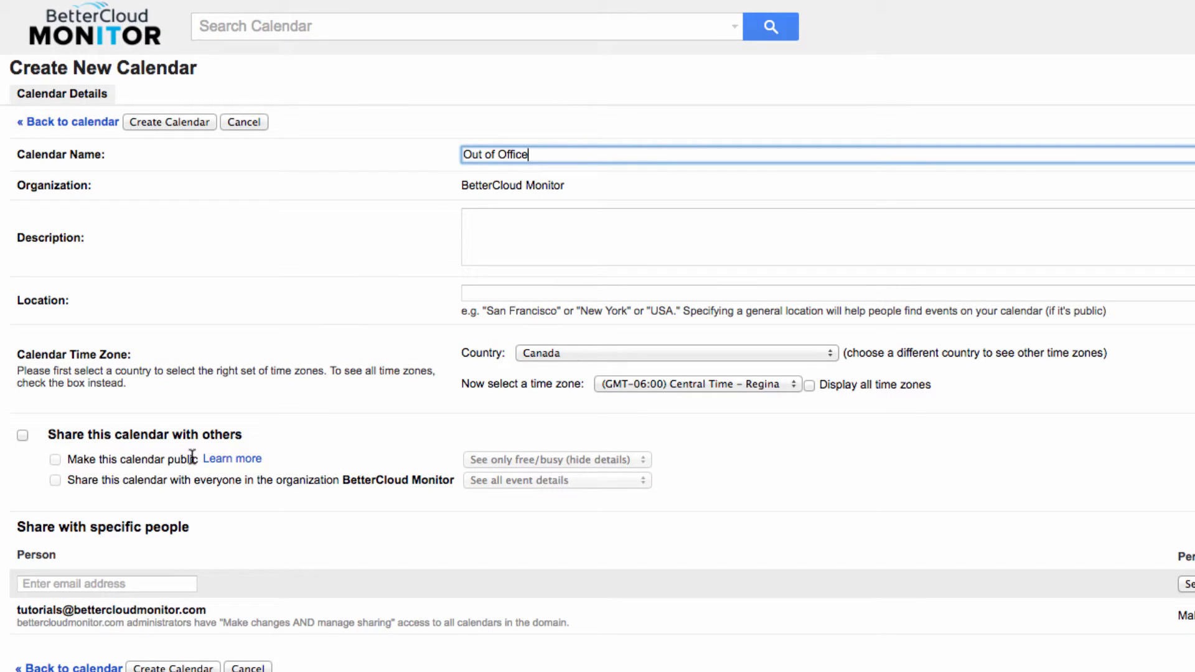
click(23, 436)
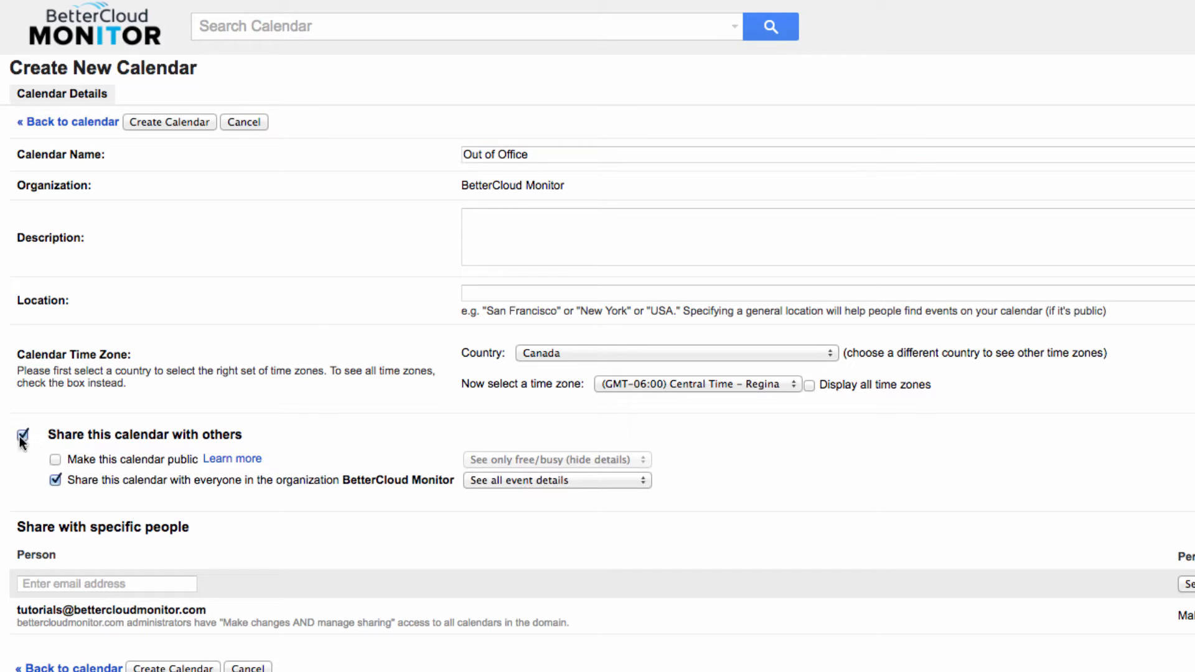
click(22, 436)
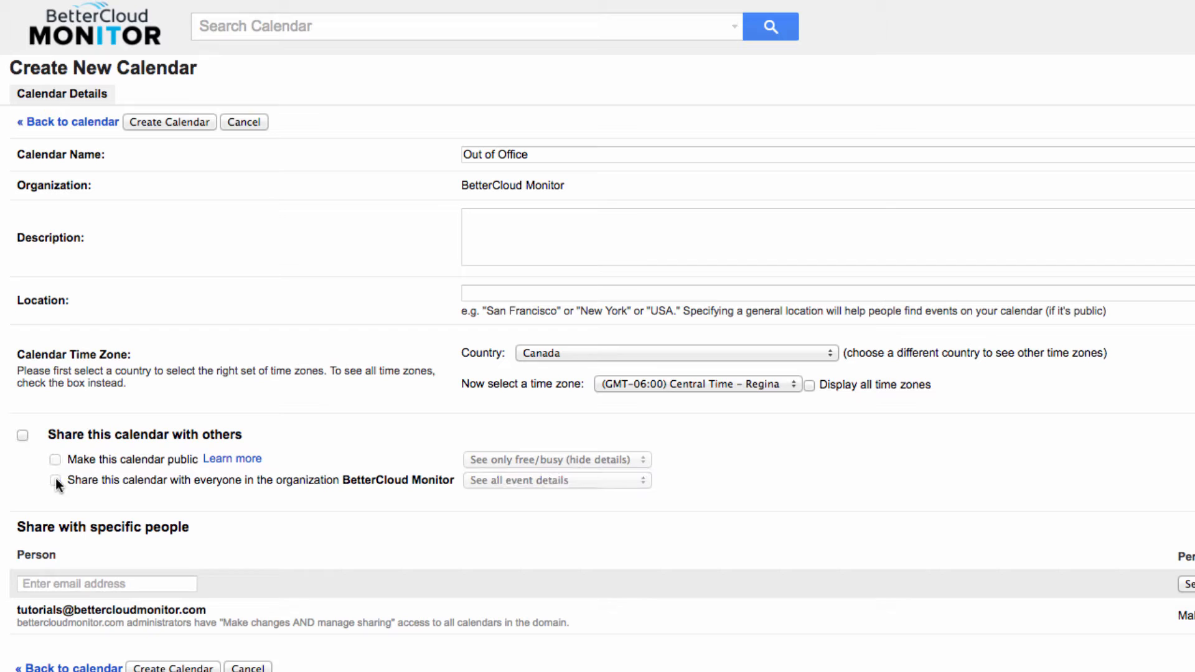
click(54, 481)
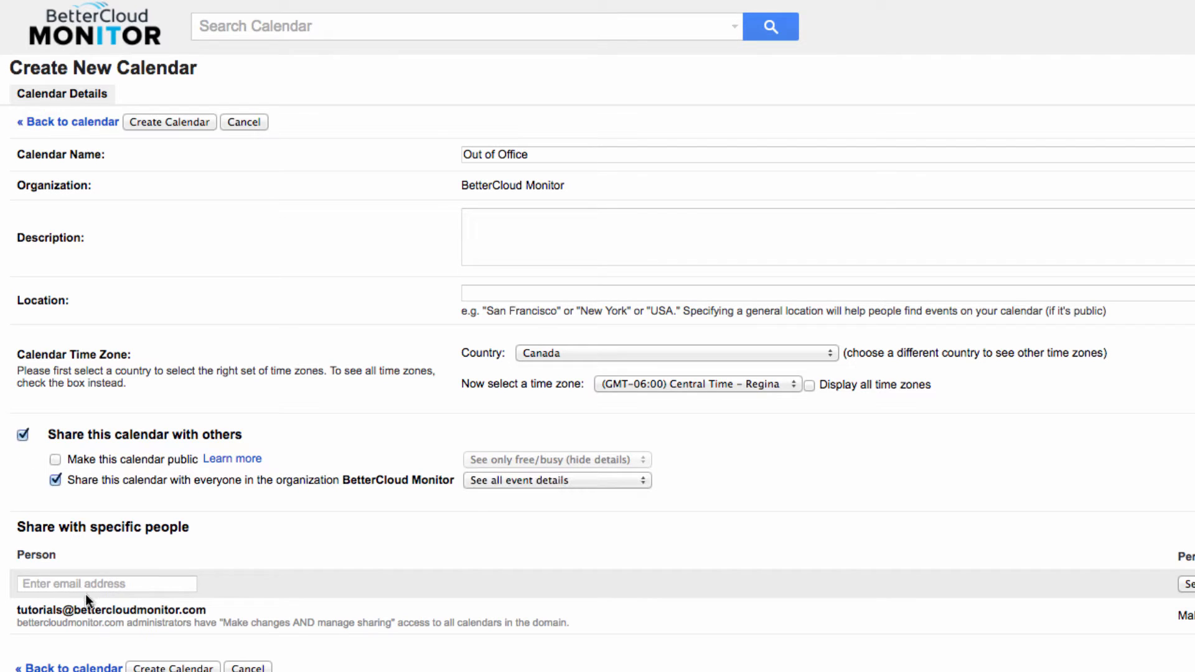
click(106, 584)
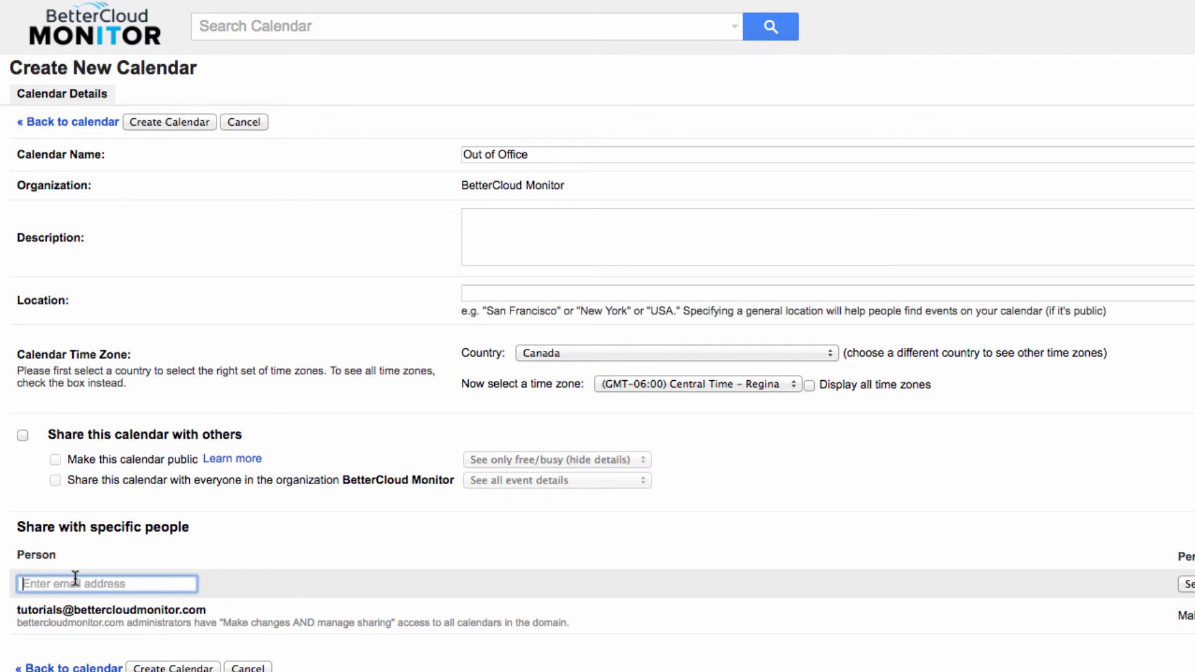
mouse_move(230, 560)
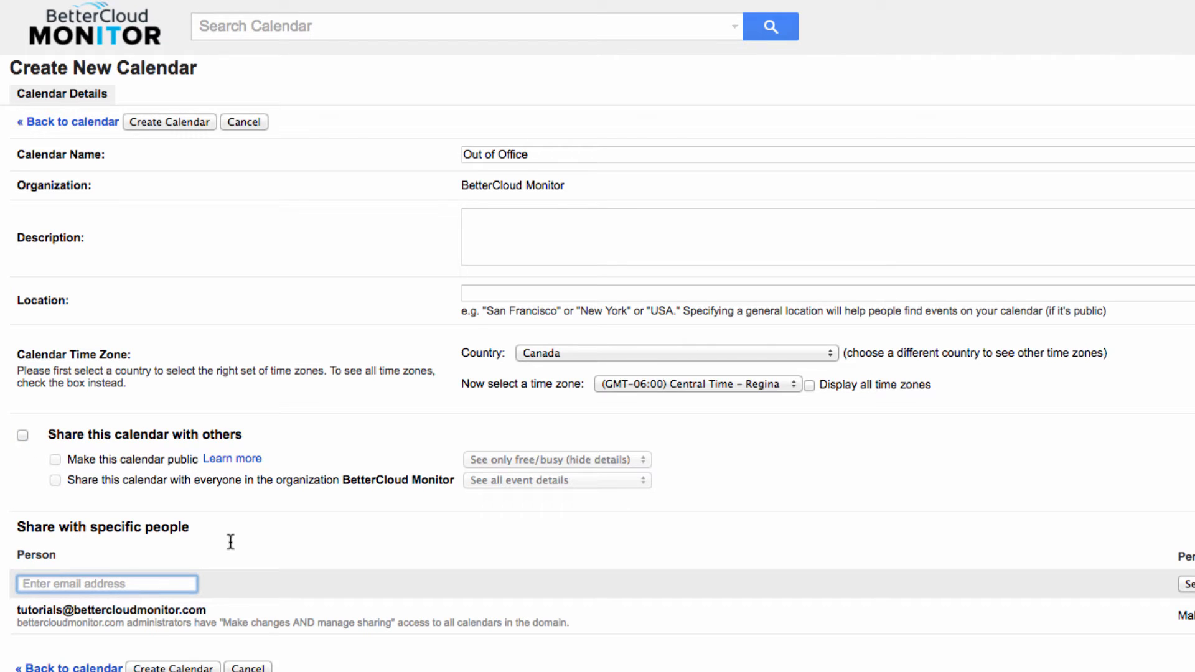
- Share with the suggested 'vi…' user allowed to make changes to events, and create the calendar
text(videos)
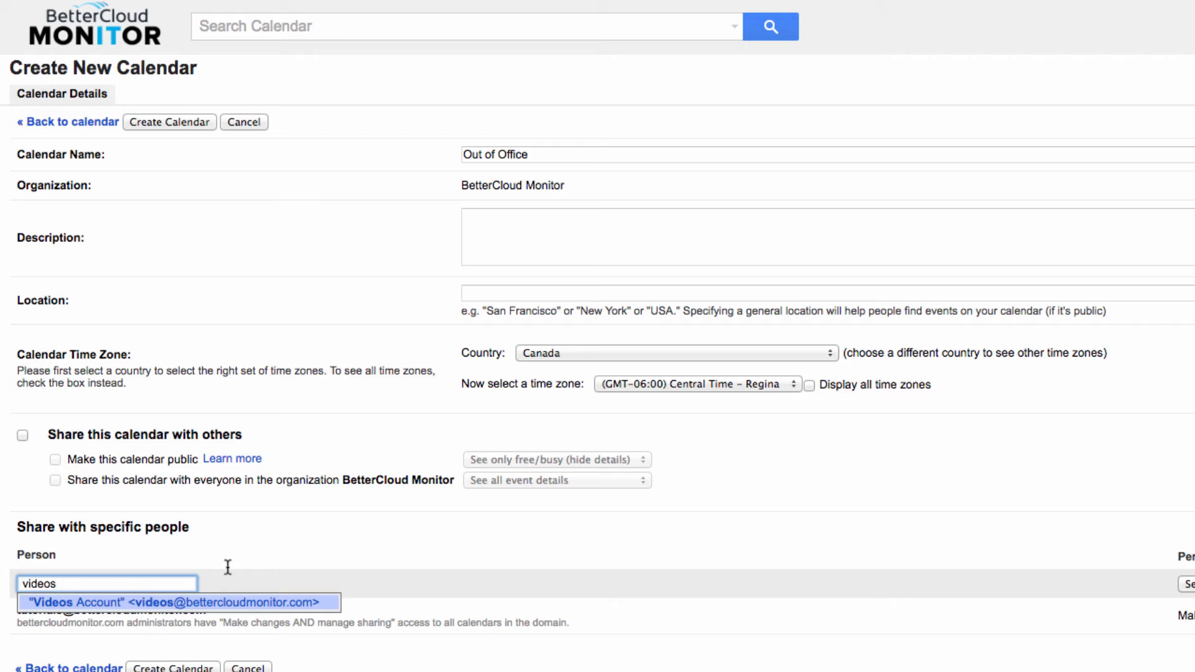
click(174, 602)
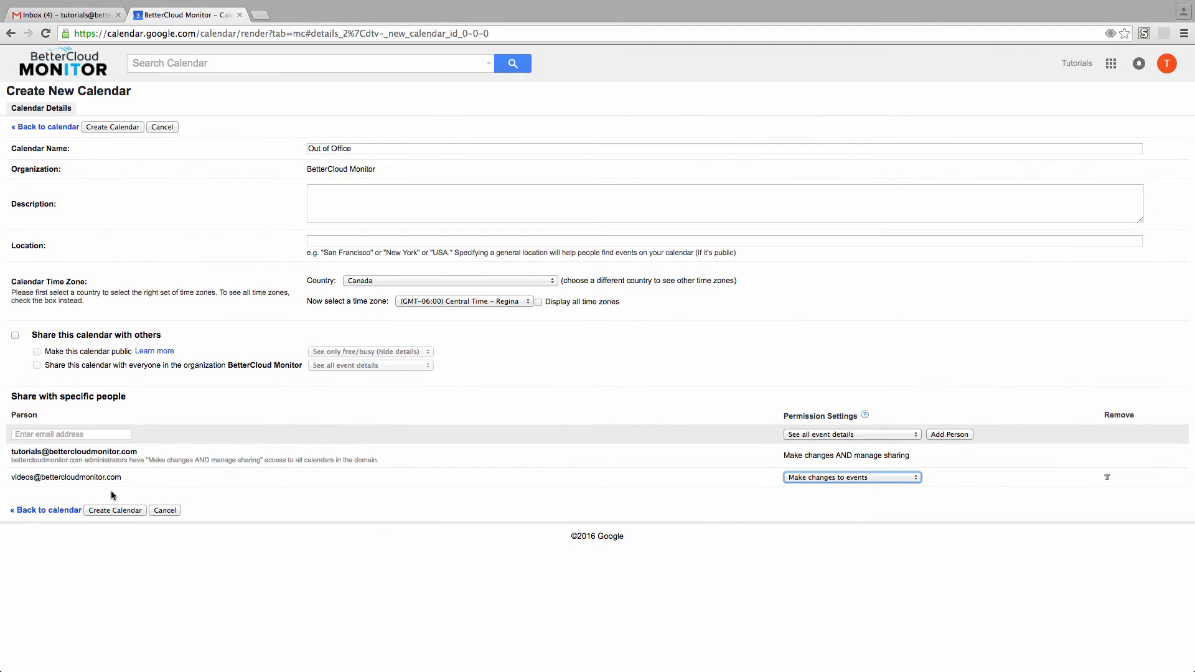
click(112, 127)
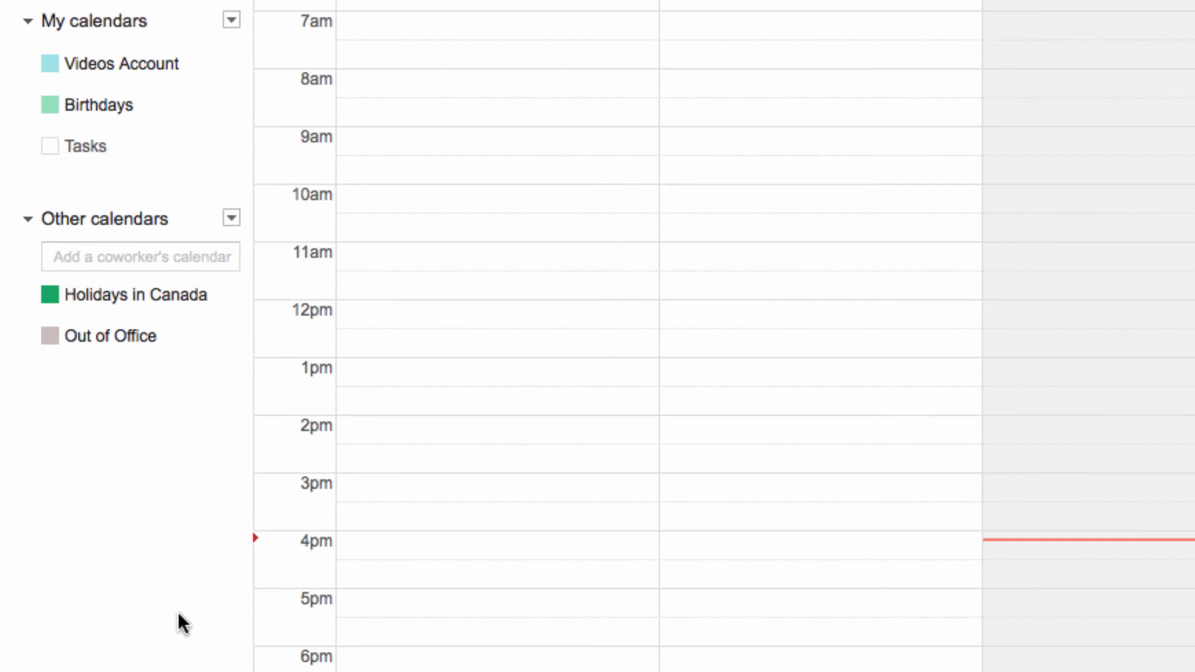
mouse_move(218, 610)
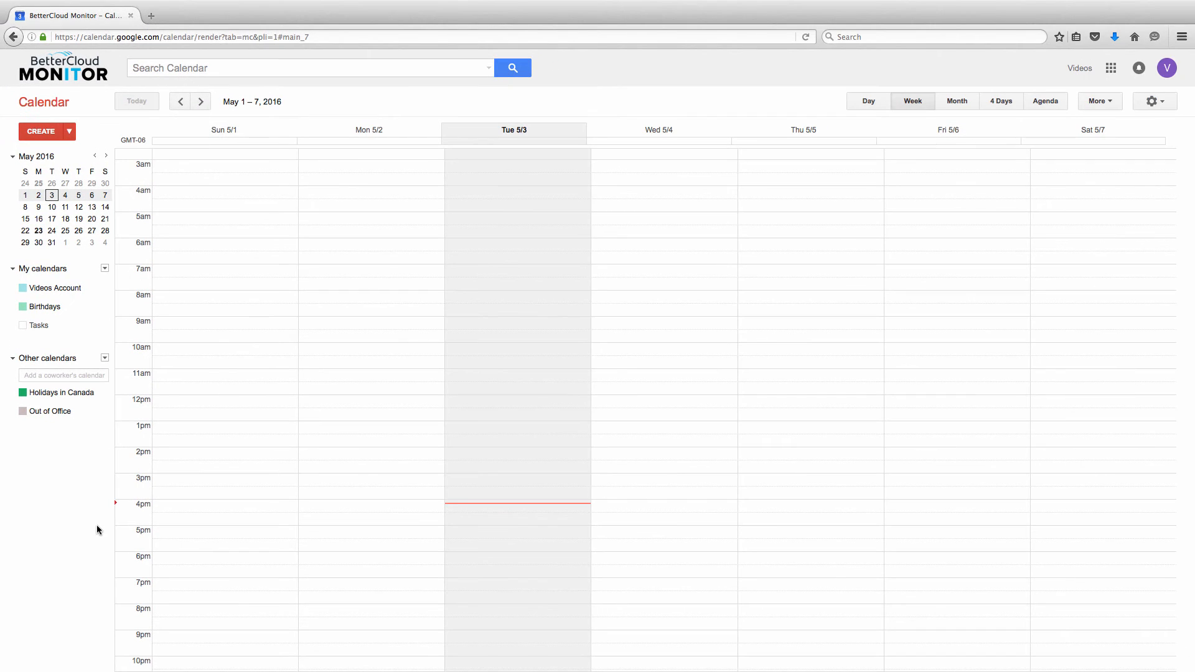
mouse_move(102, 122)
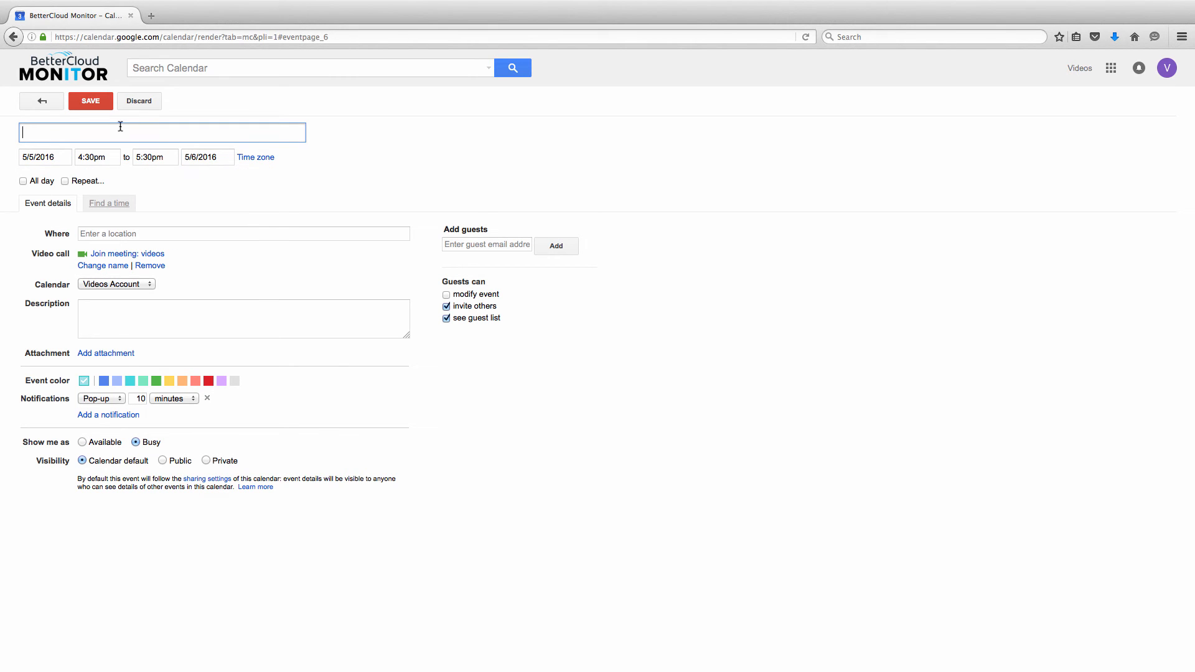
- Assign the Vacation event to the Out of Office calendar and save it
click(116, 284)
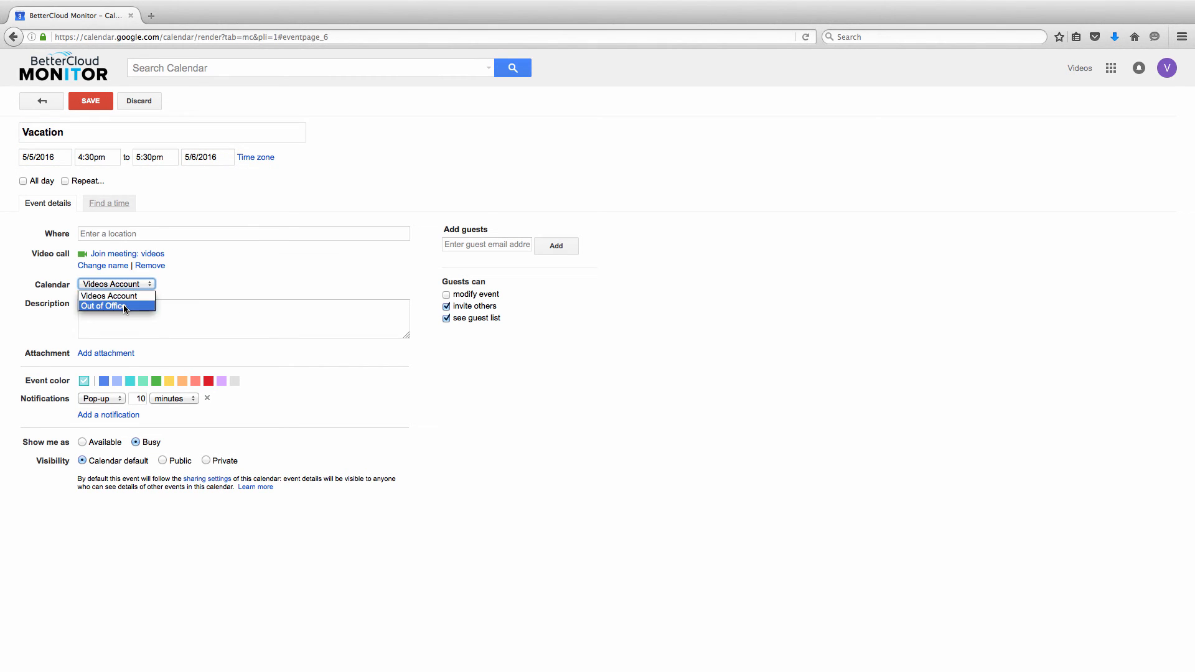
click(106, 306)
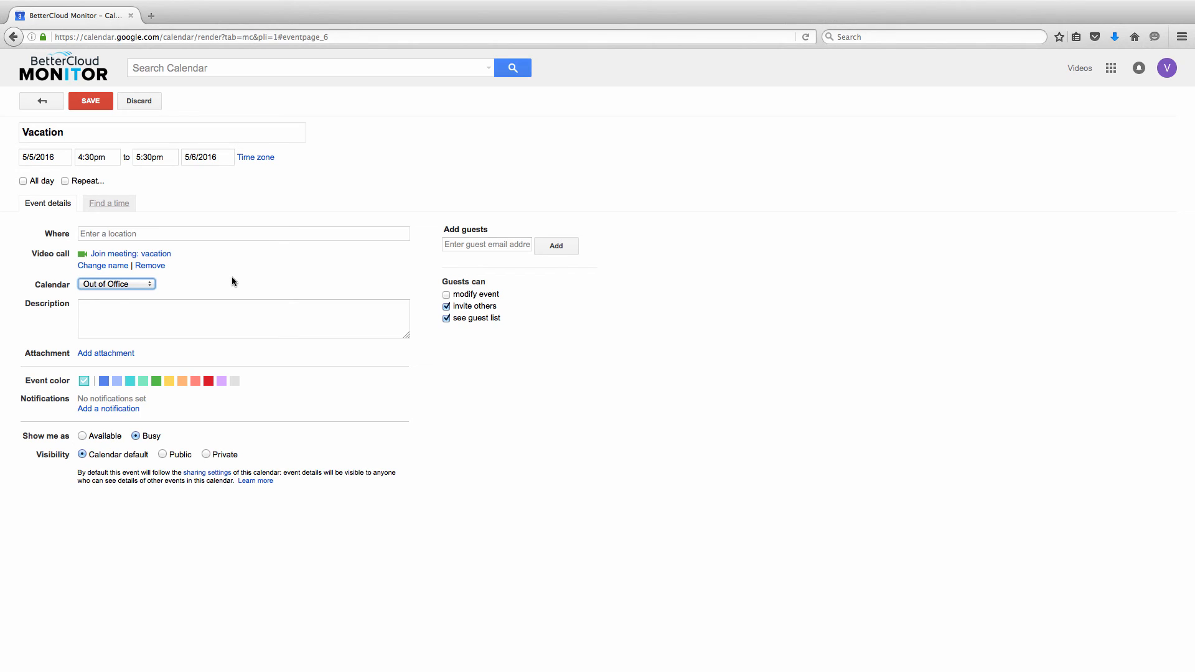
click(89, 100)
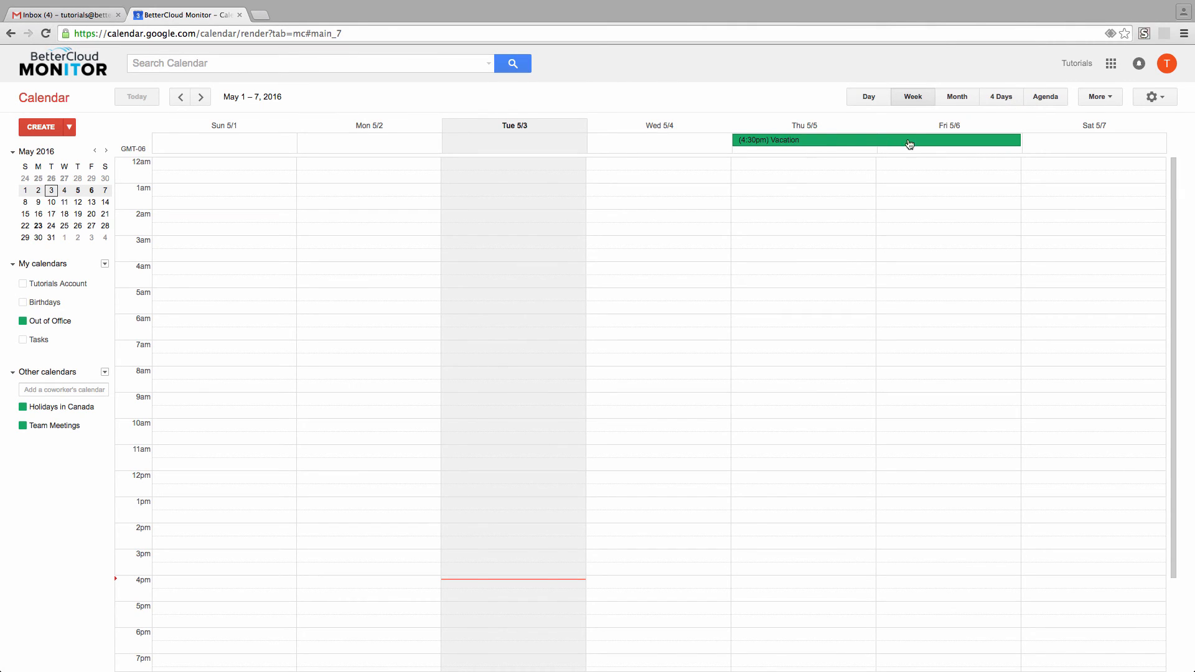
mouse_move(918, 143)
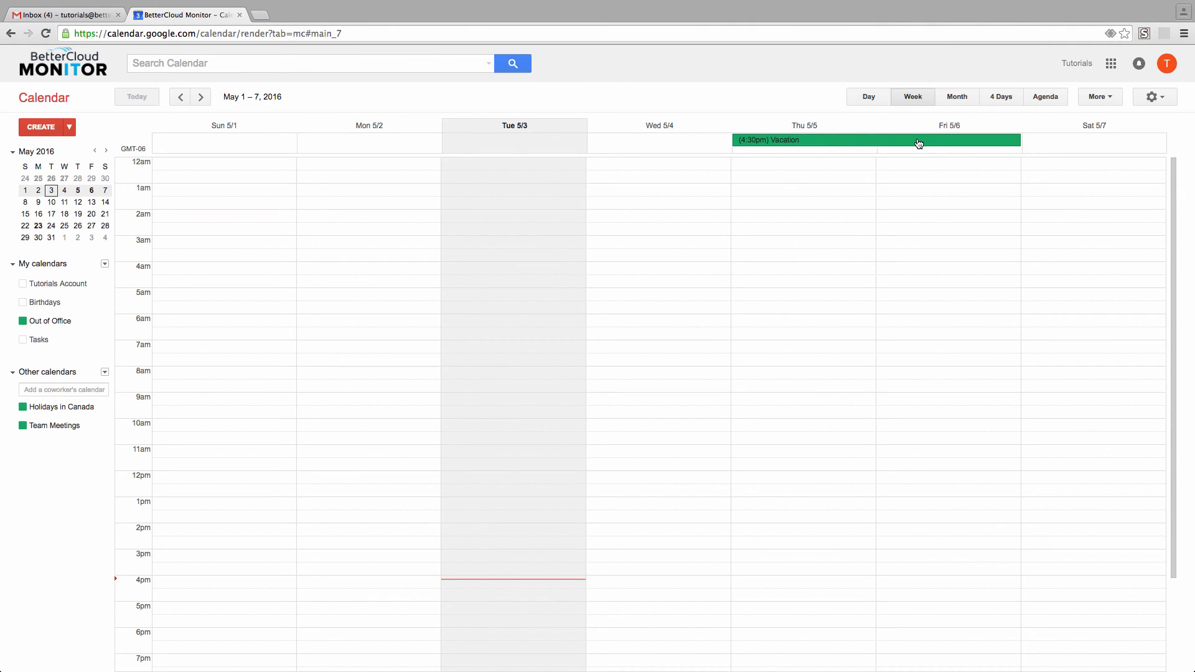